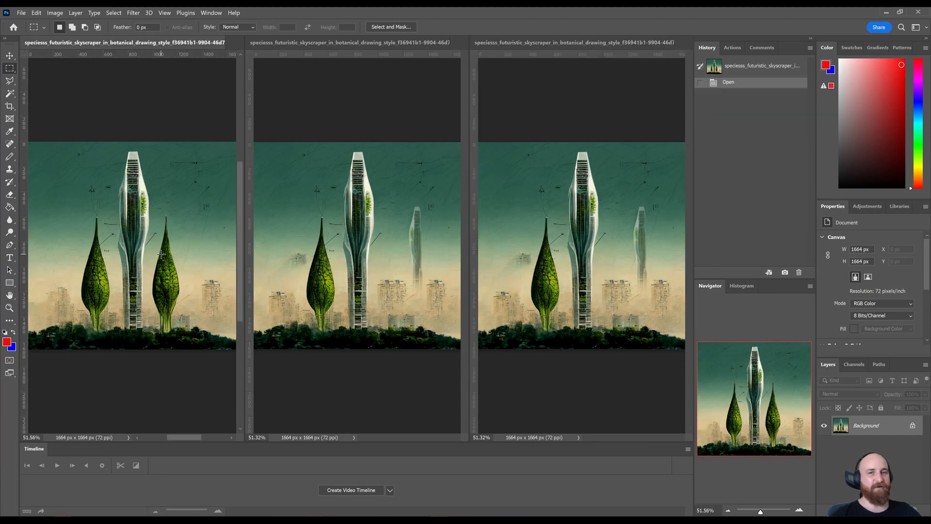
mouse_move(107, 178)
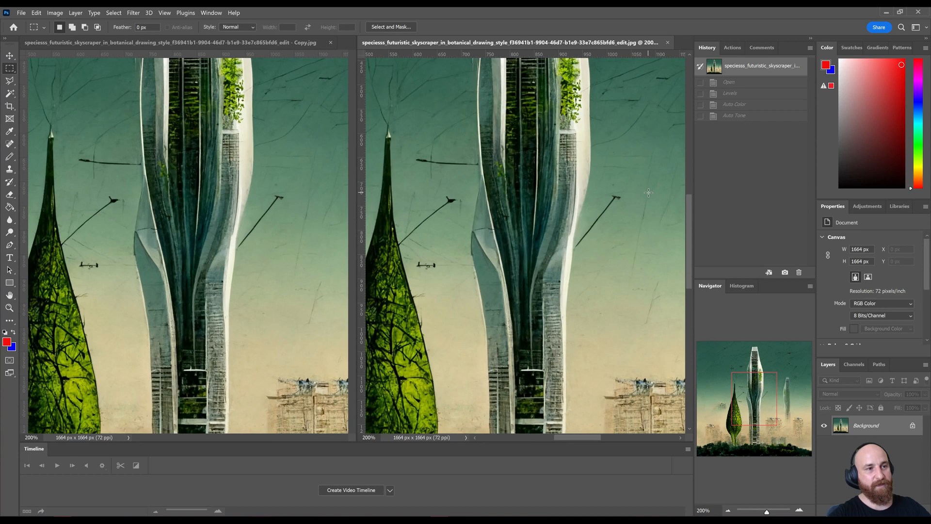
mouse_move(492, 230)
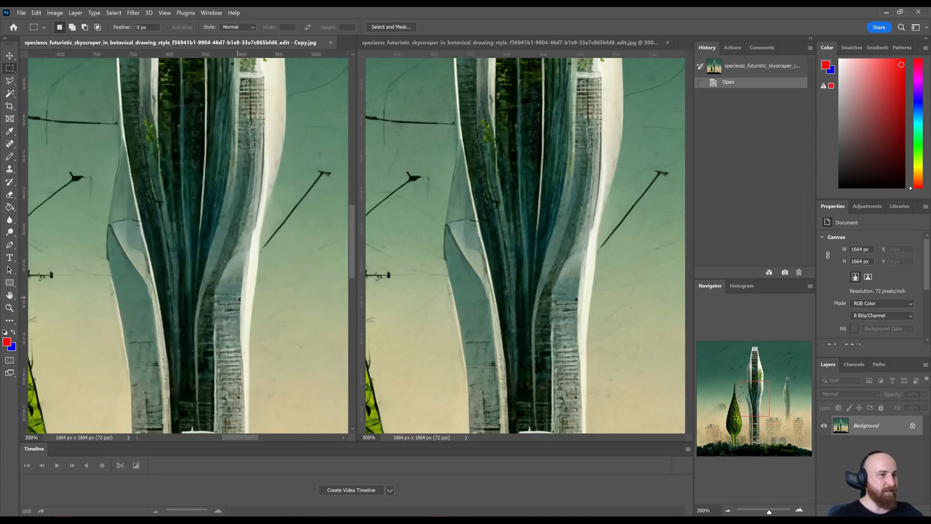
mouse_move(501, 271)
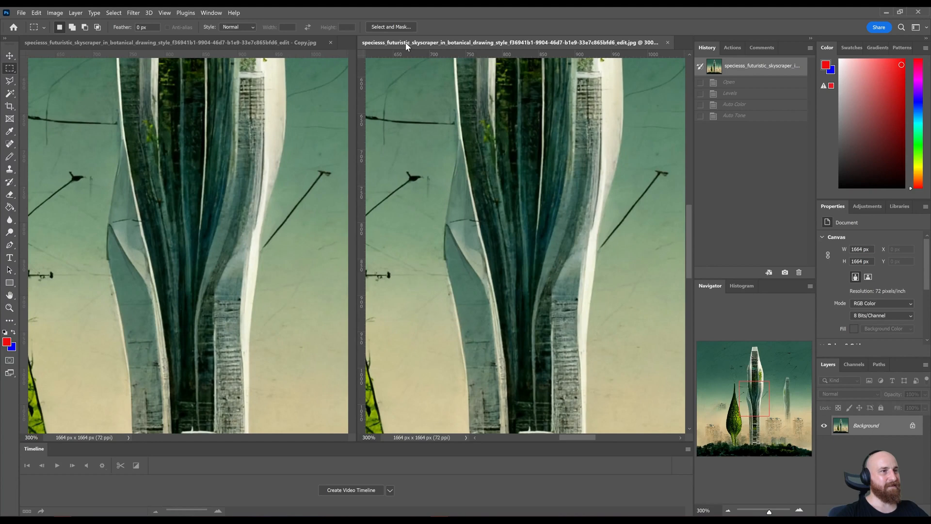
Set the Image Size width to 3328 px, linked height following, doubling from 1664 px.
click(54, 14)
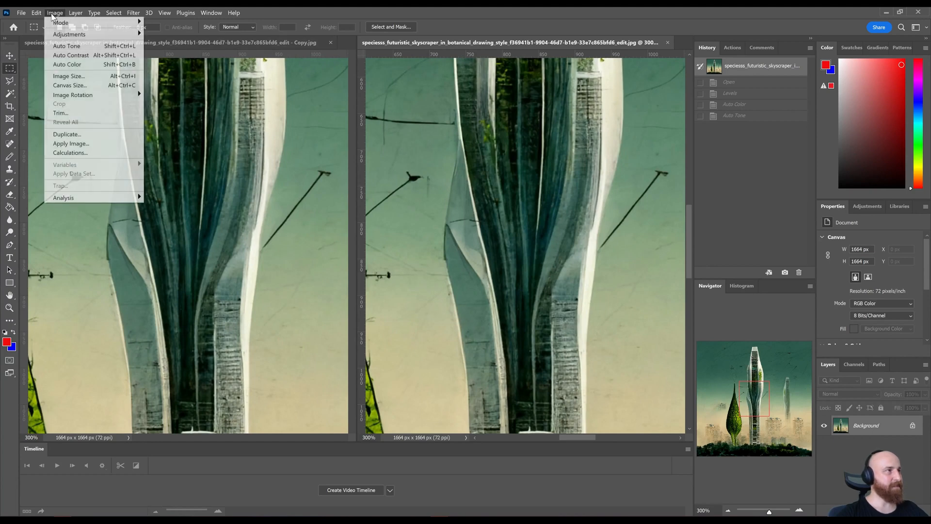
mouse_move(70, 34)
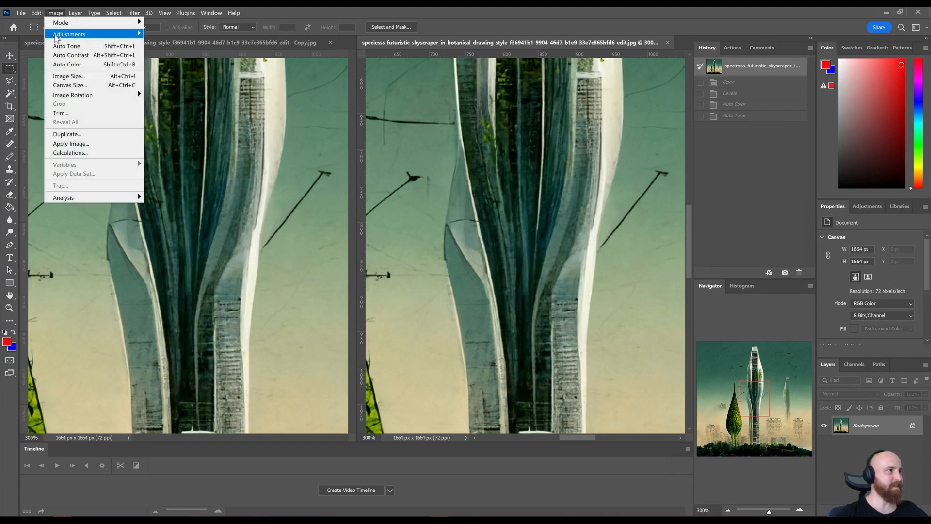
mouse_move(67, 64)
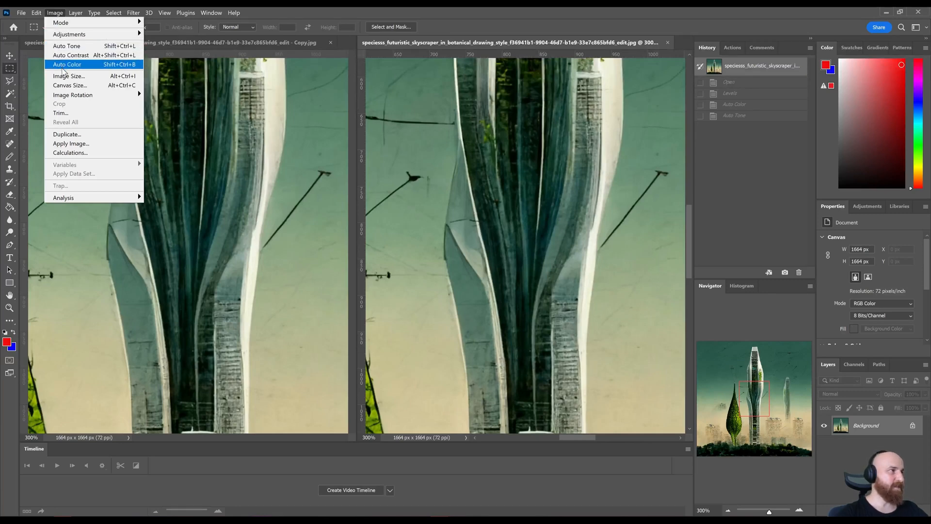
click(67, 75)
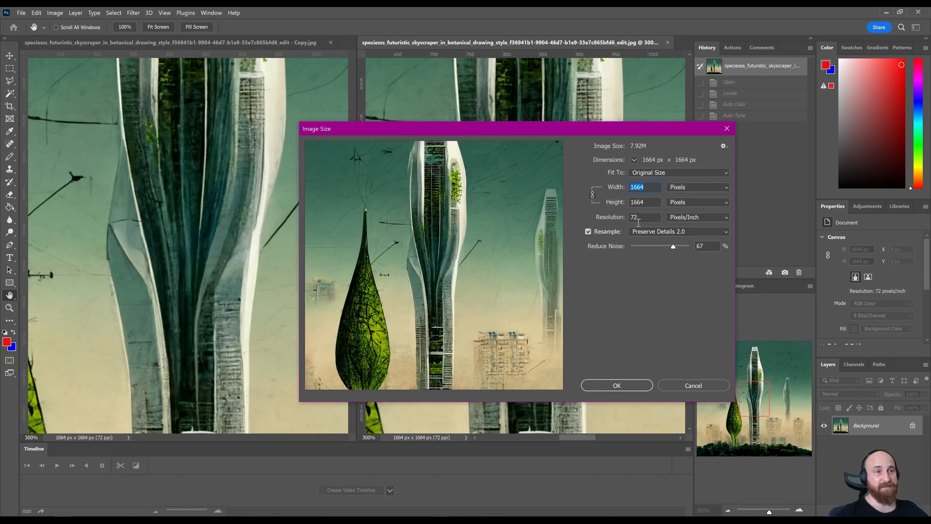
mouse_move(638, 217)
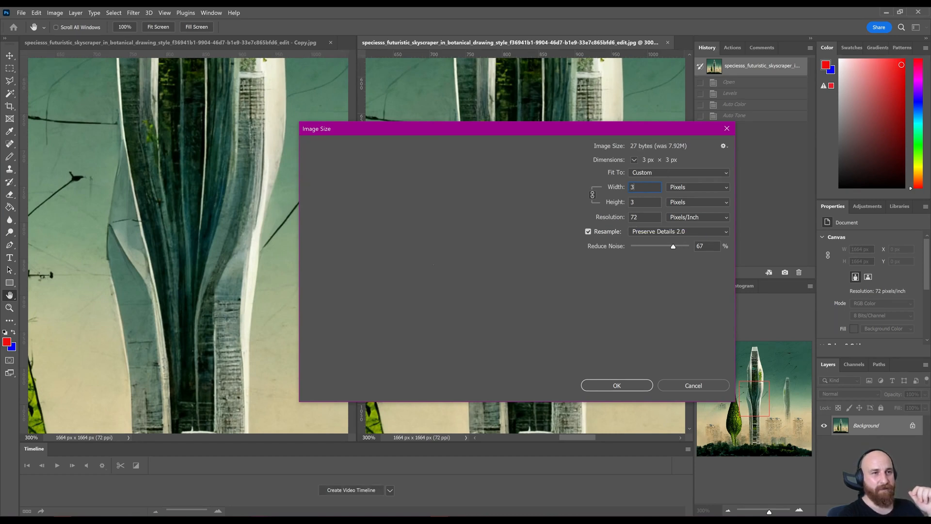
text(3328)
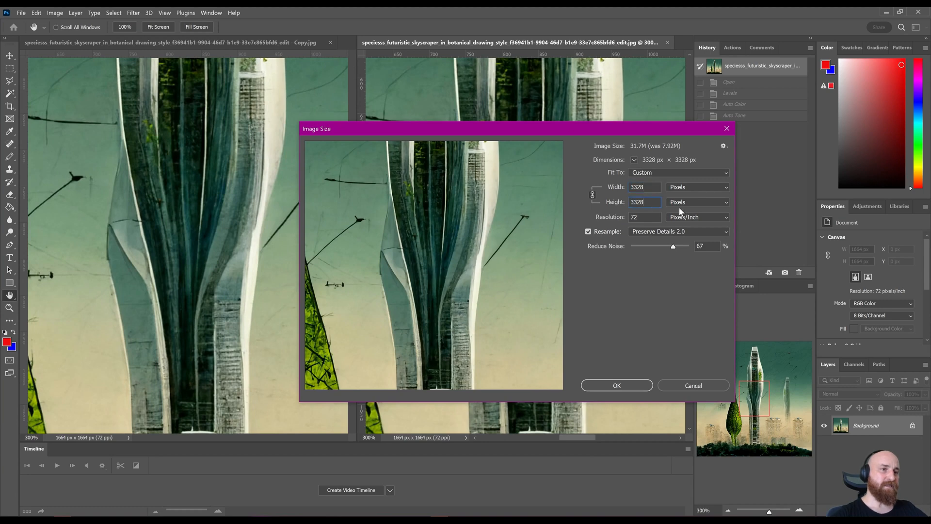
Keep Preserve Details 2.0 resampling and try noise reduction around 50%, comparing with the original.
click(677, 231)
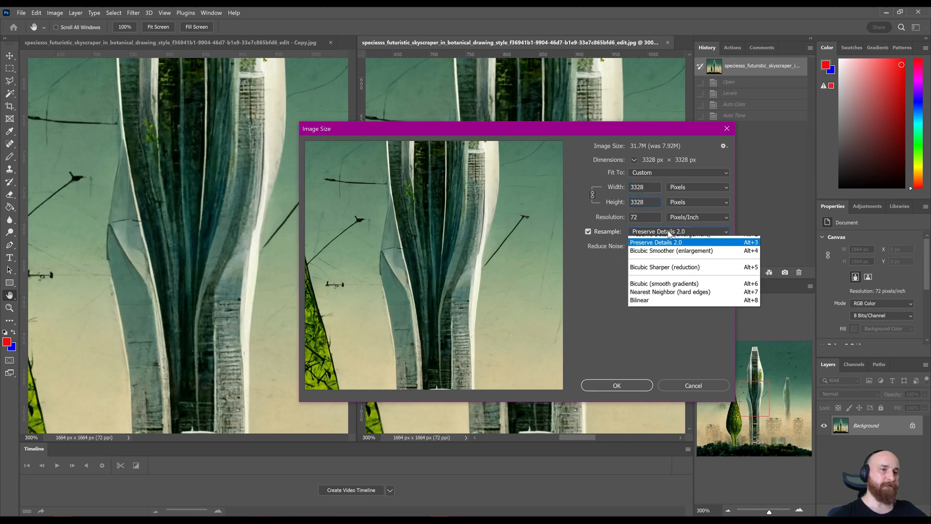
click(656, 243)
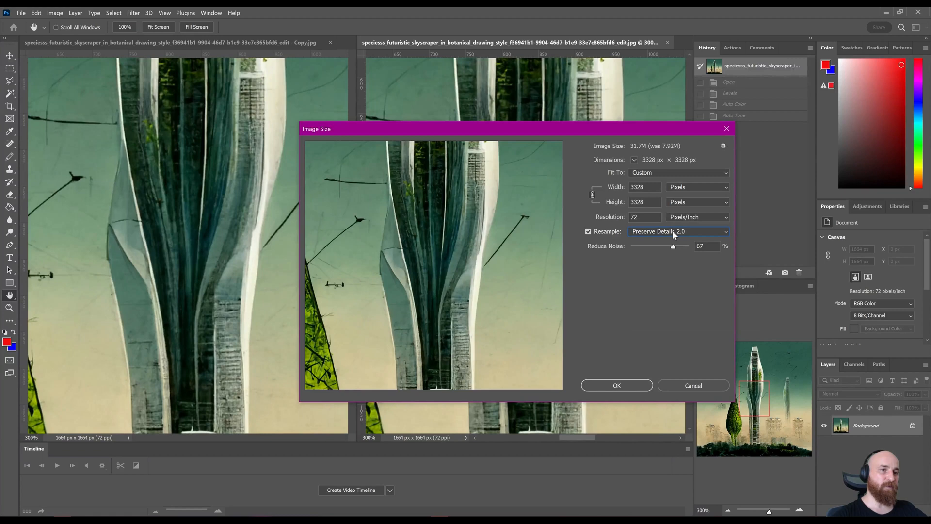
drag(673, 246, 675, 246)
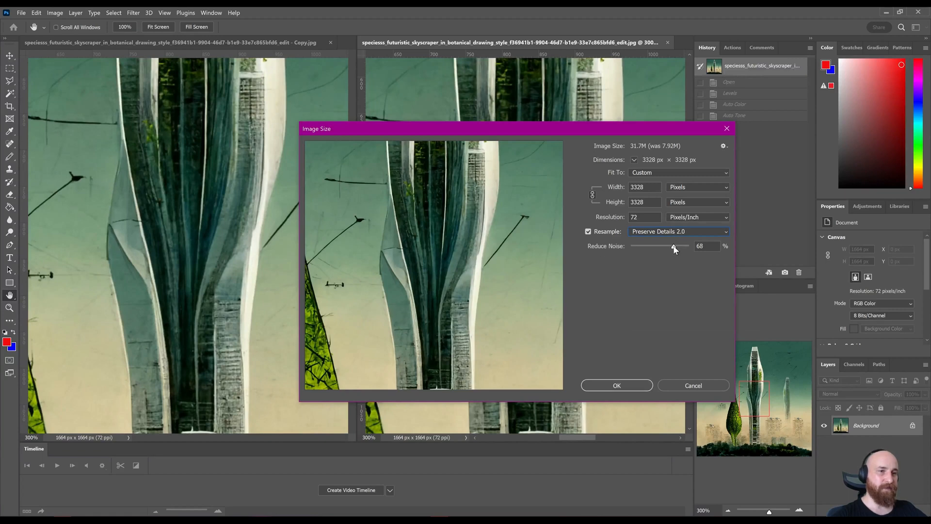
drag(674, 248, 644, 248)
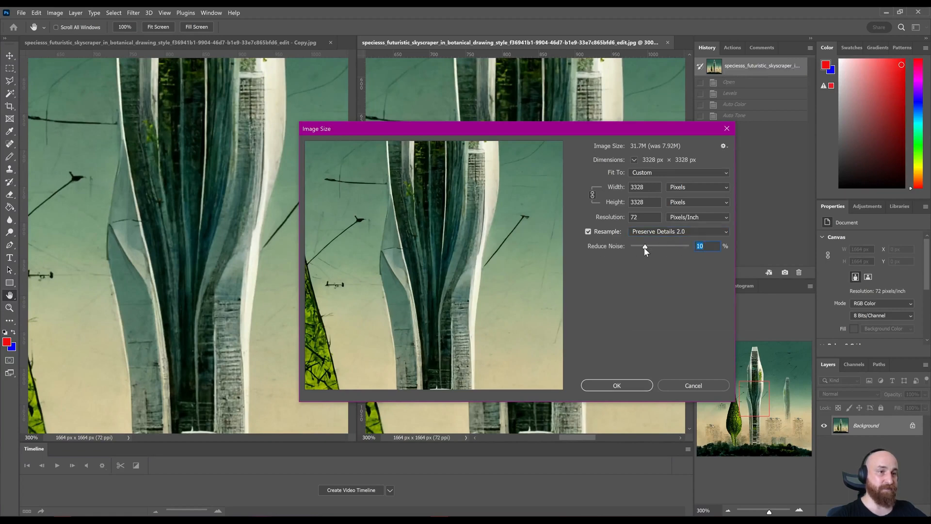
drag(644, 245, 667, 245)
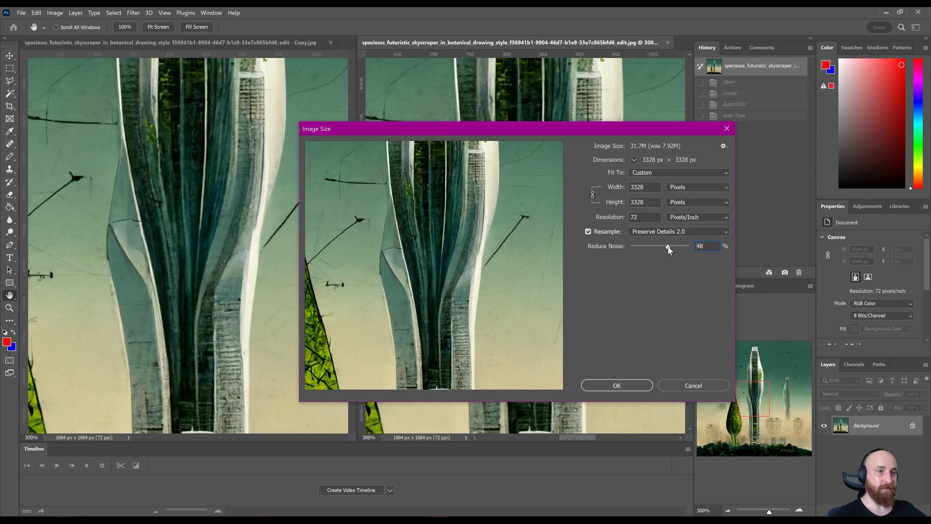
drag(667, 246, 671, 245)
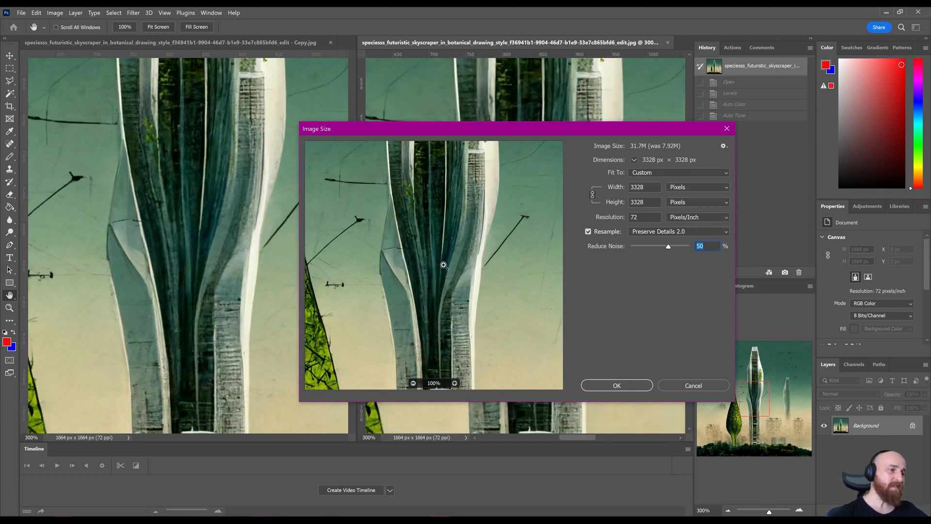
click(454, 383)
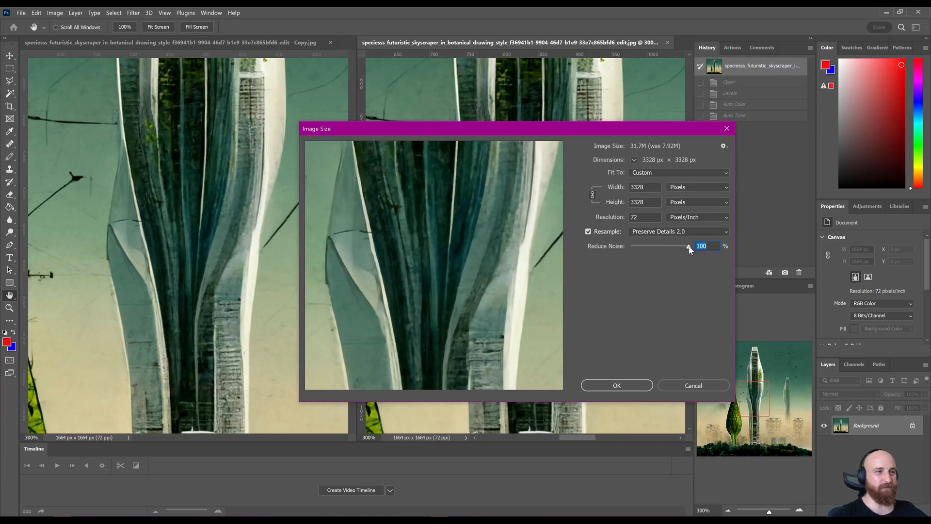
Settle the upscale on Preserve Details 2.0 with 67% noise reduction at 3328 px.
drag(688, 245, 633, 245)
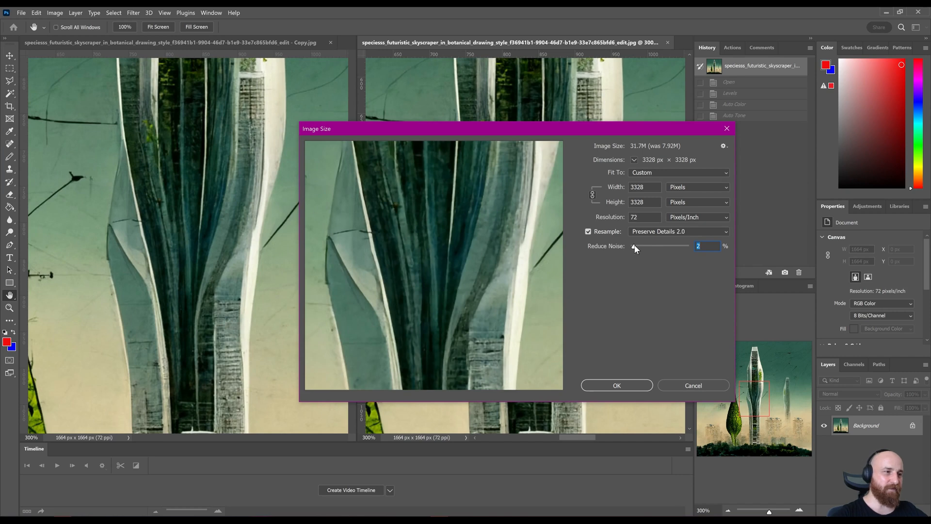
mouse_move(631, 257)
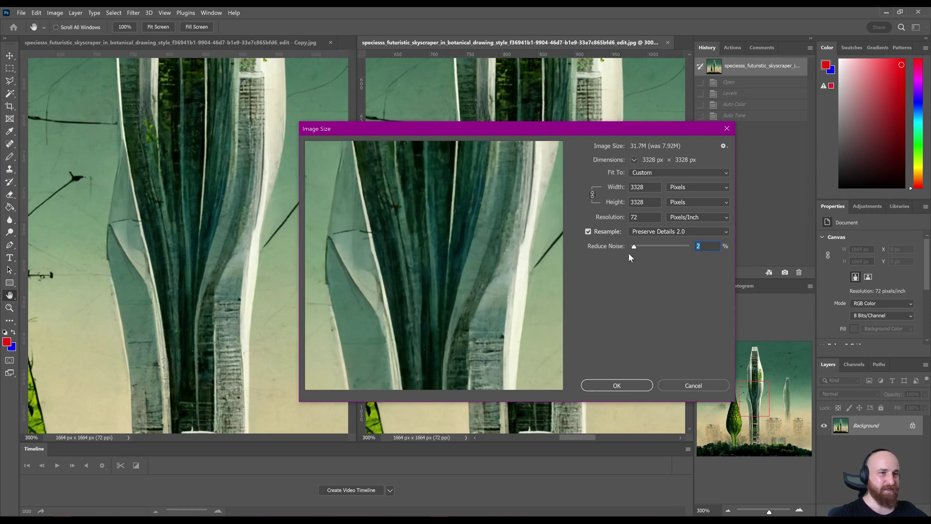
drag(633, 245, 670, 245)
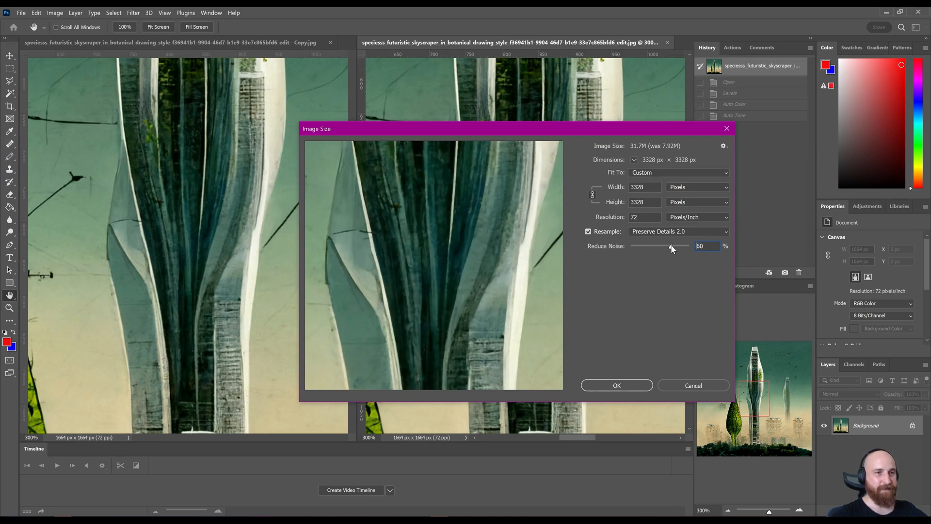
drag(670, 246, 676, 245)
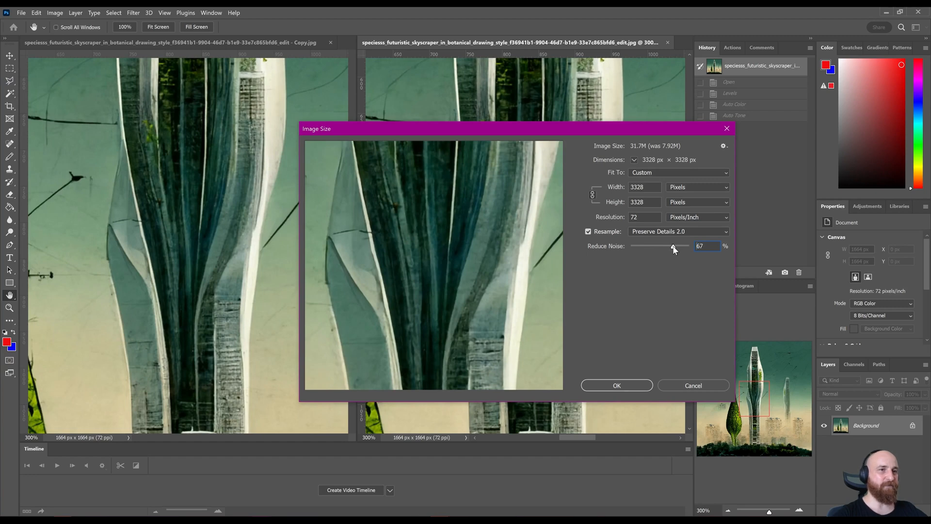
click(644, 187)
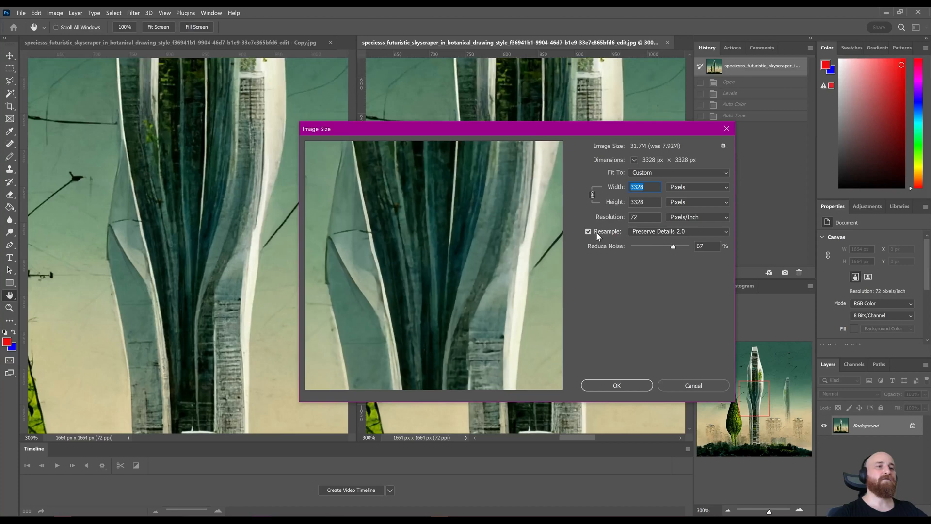
click(677, 231)
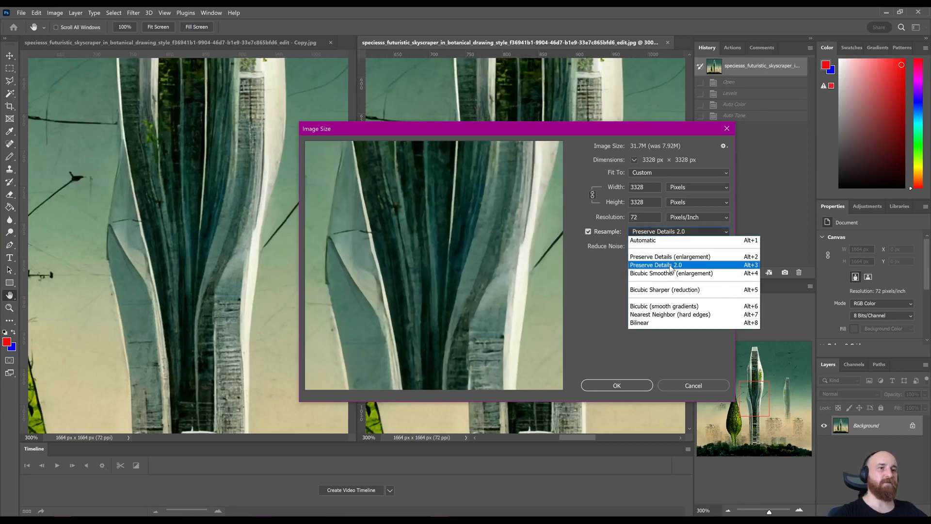
click(655, 265)
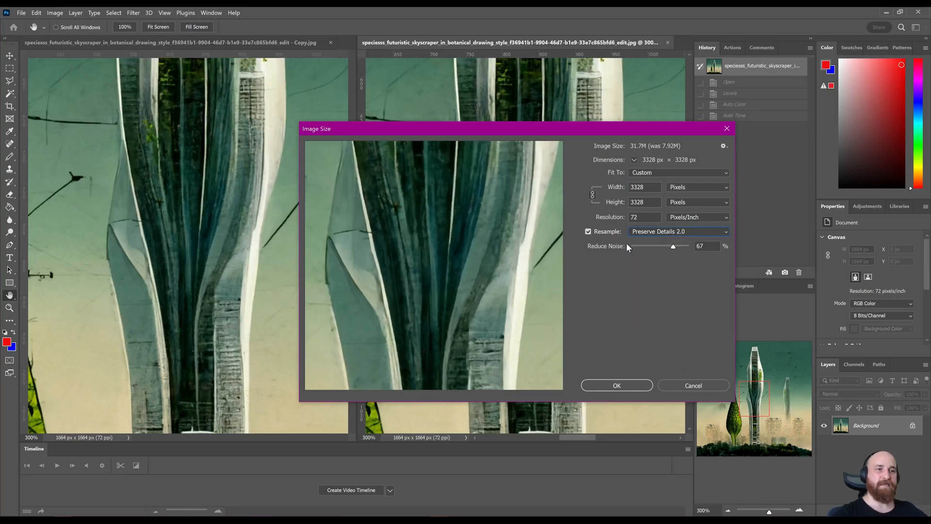
drag(673, 246, 670, 246)
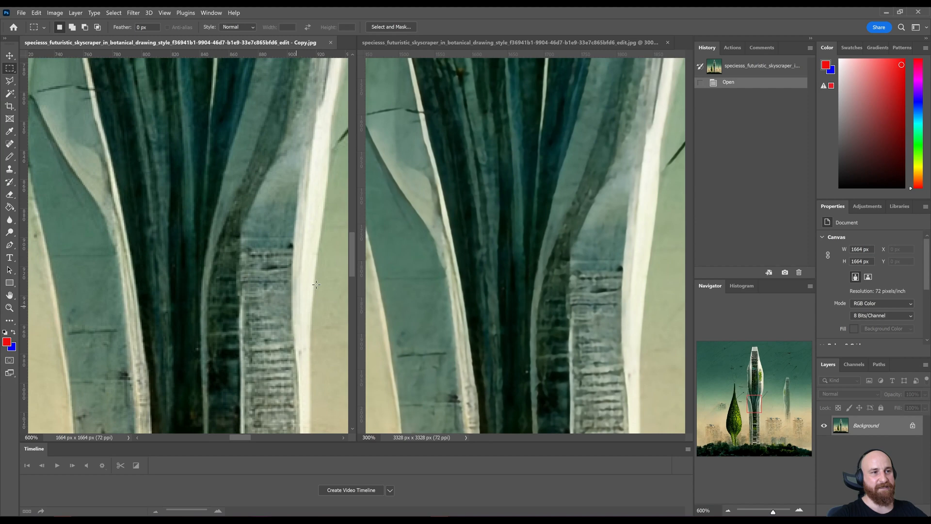
mouse_move(330, 144)
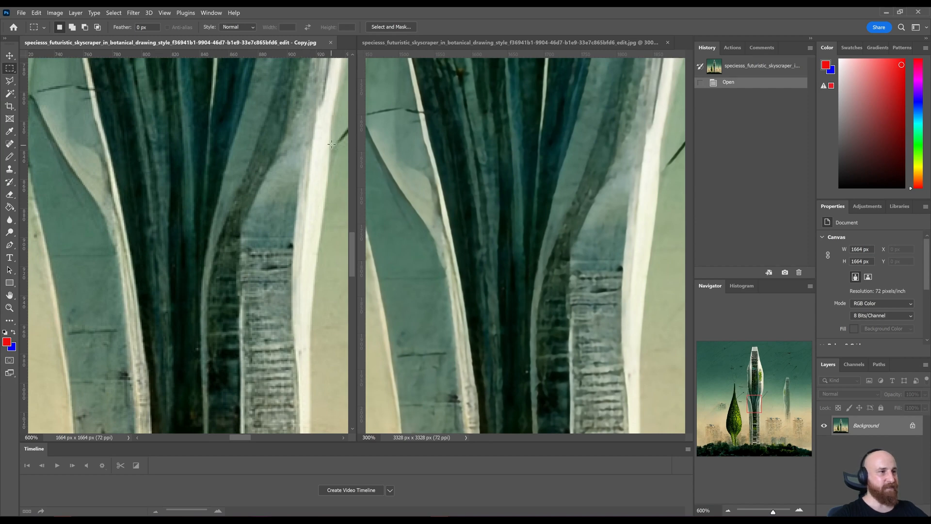
mouse_move(318, 249)
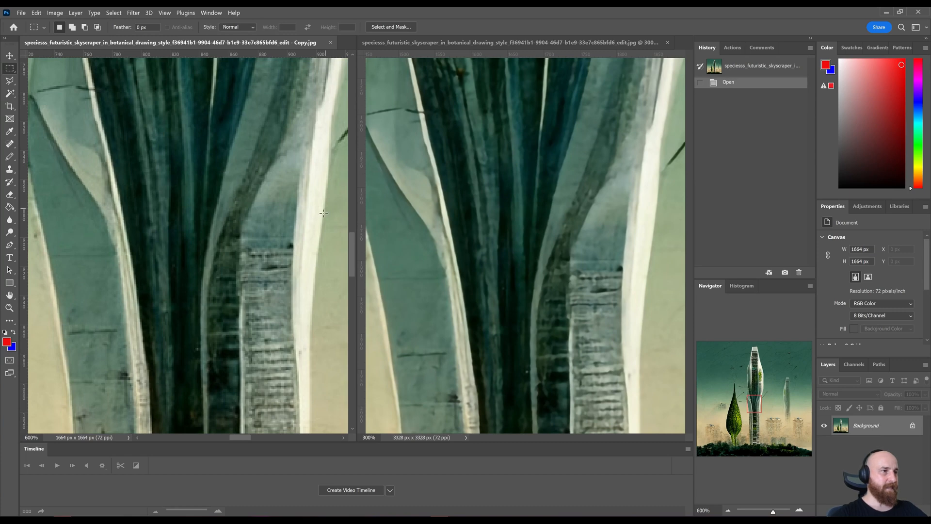
mouse_move(657, 214)
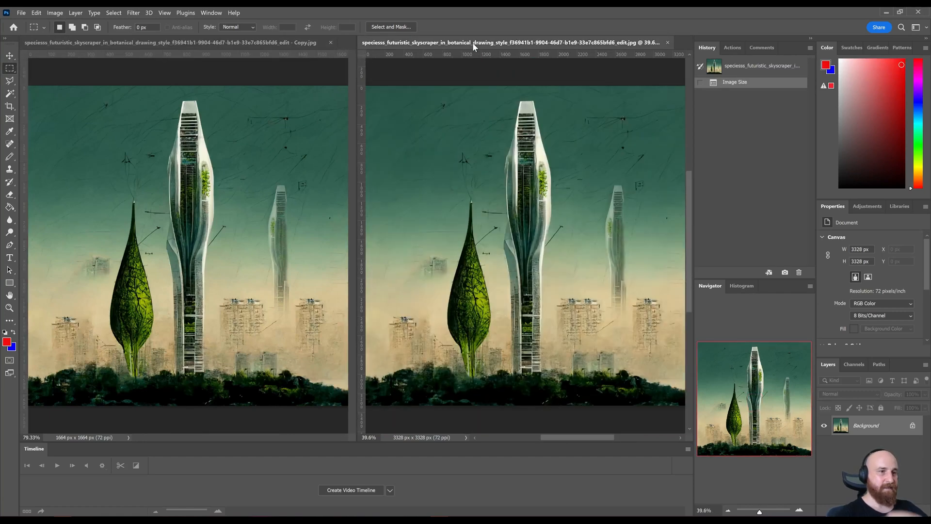
mouse_move(570, 167)
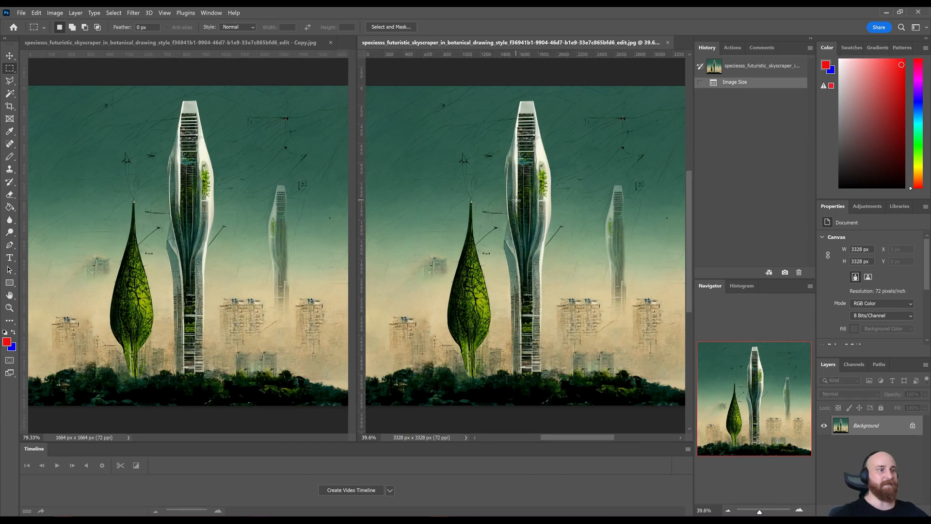
mouse_move(255, 238)
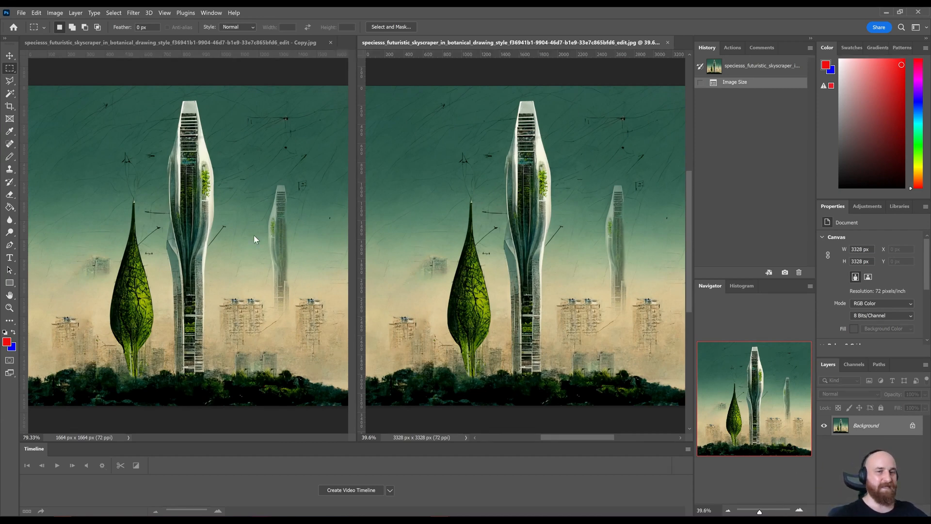
mouse_move(233, 254)
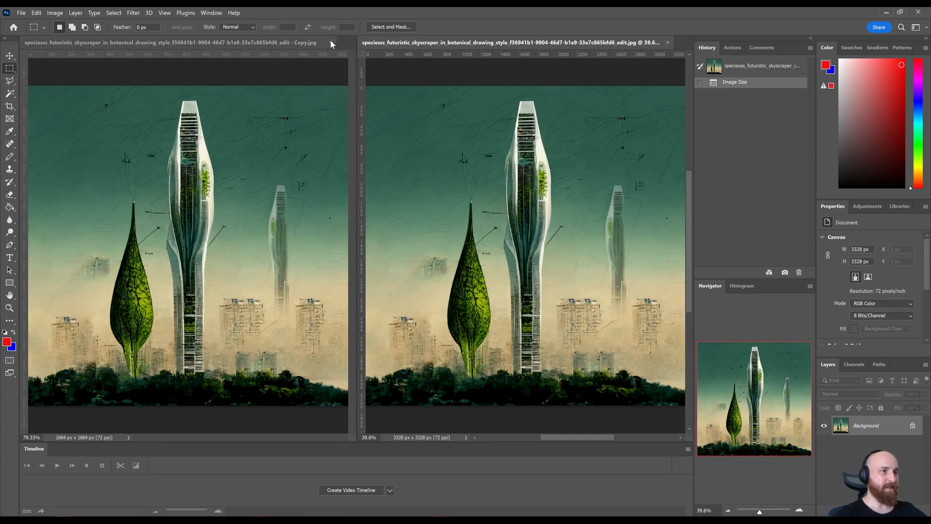
Close the 1664 px Copy.jpg, leaving only the upscaled 3328 px image open.
click(333, 44)
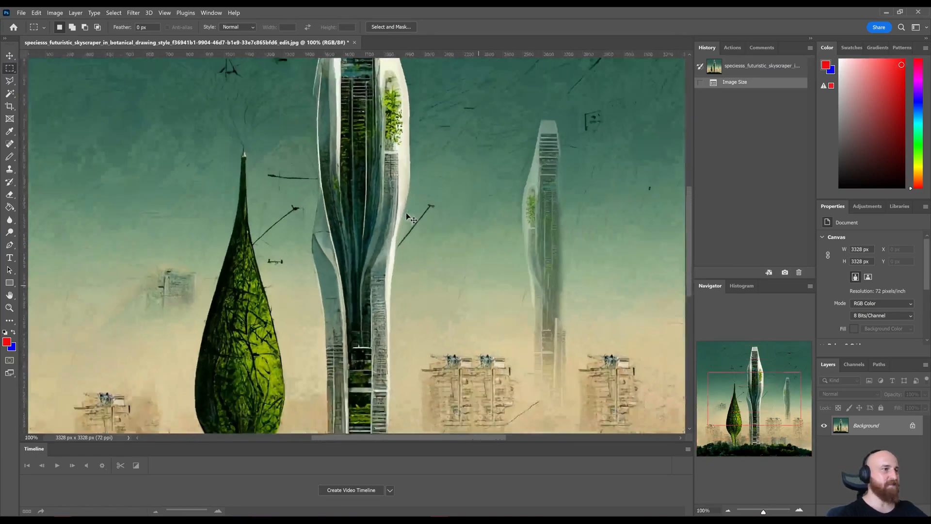
Run the Camera Raw Filter on the upscaled skyscraper image.
click(133, 12)
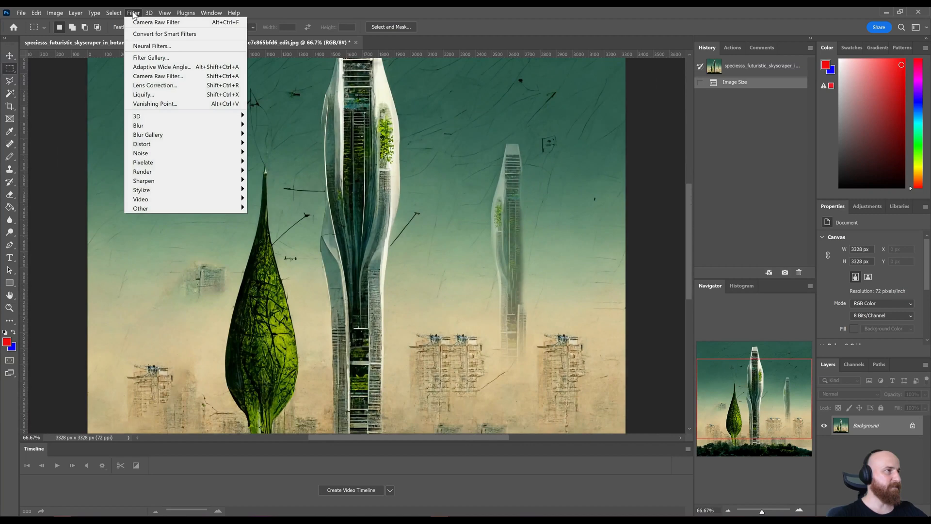
mouse_move(151, 76)
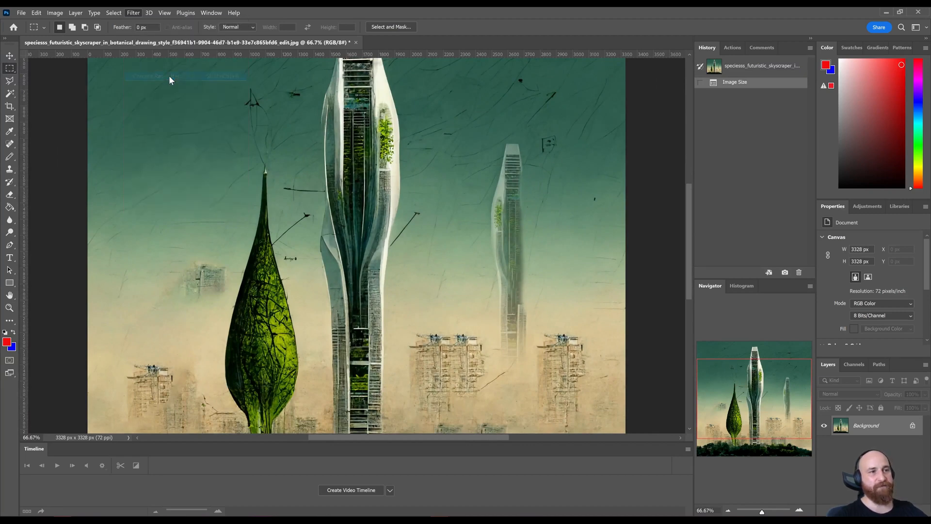
mouse_move(470, 201)
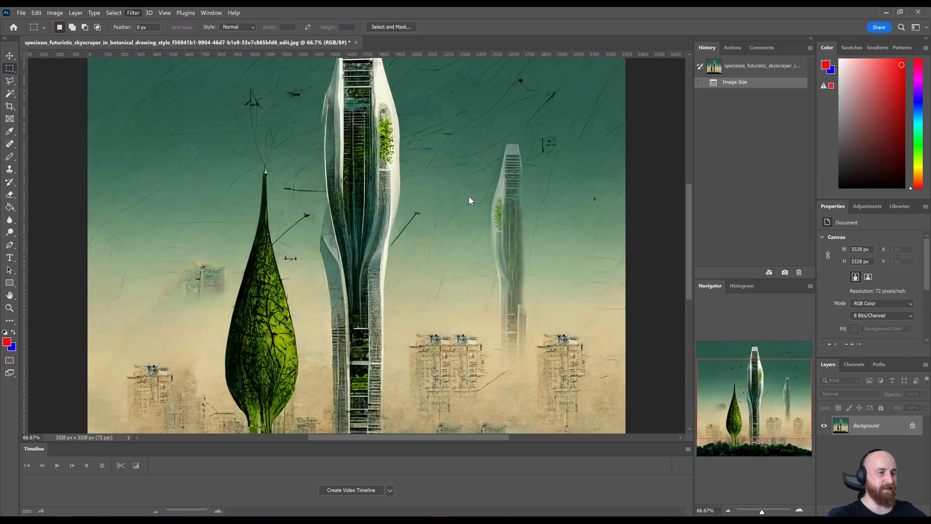
click(132, 13)
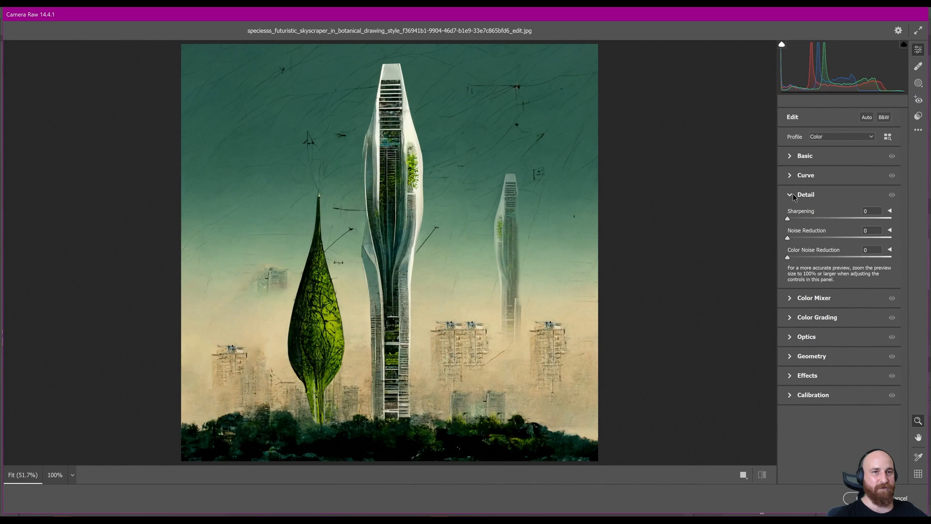
mouse_move(801, 217)
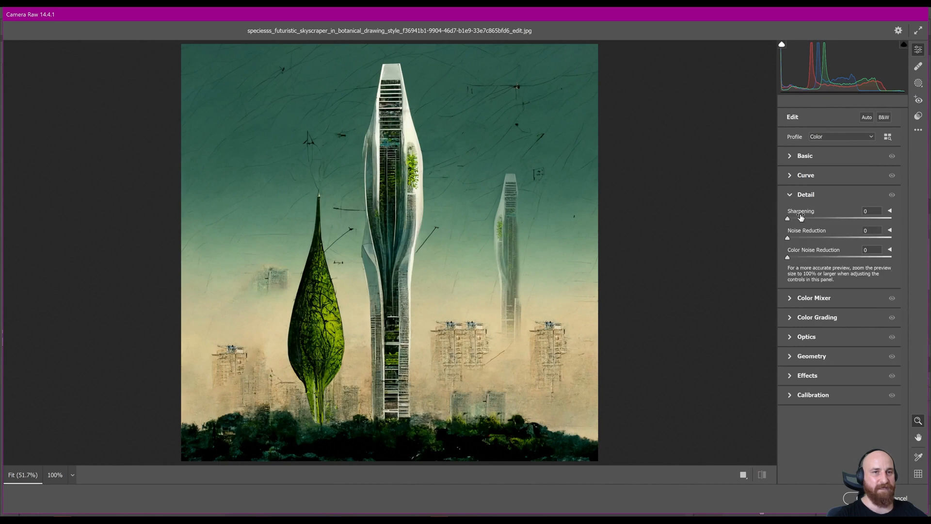
Raise Camera Raw sharpening to its maximum of 150, zooming into the tower to inspect.
drag(787, 218, 816, 218)
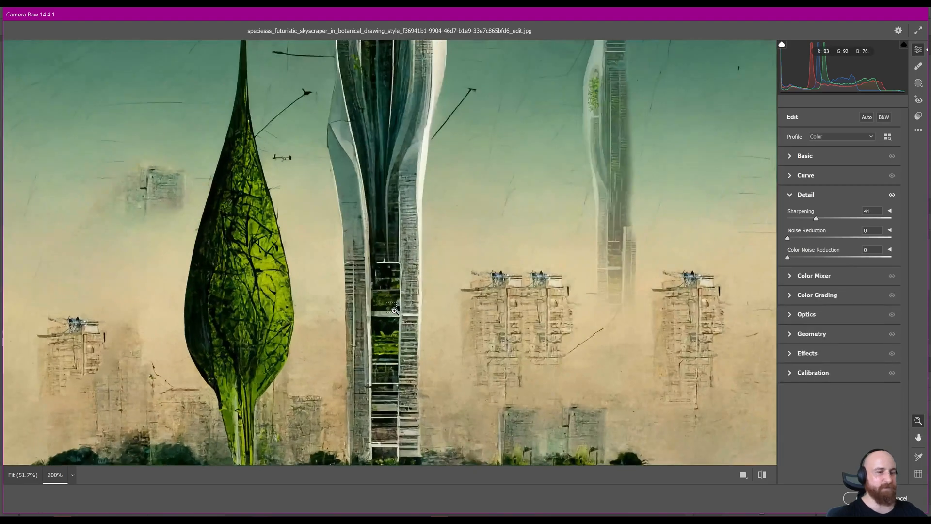
click(394, 318)
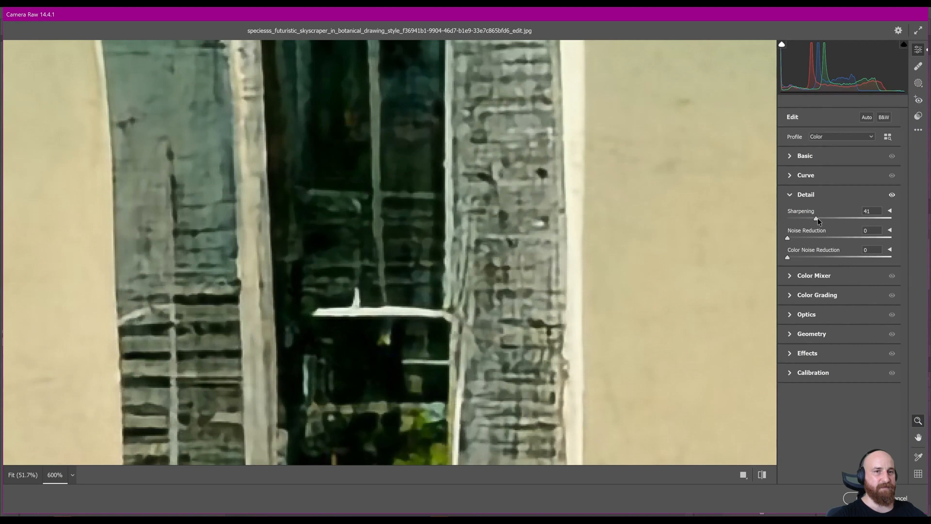
drag(816, 218, 787, 218)
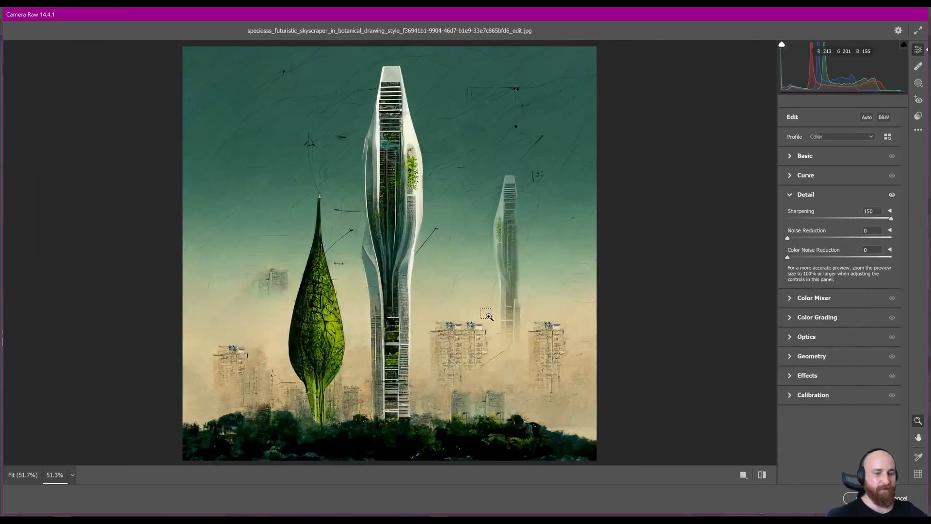
click(484, 315)
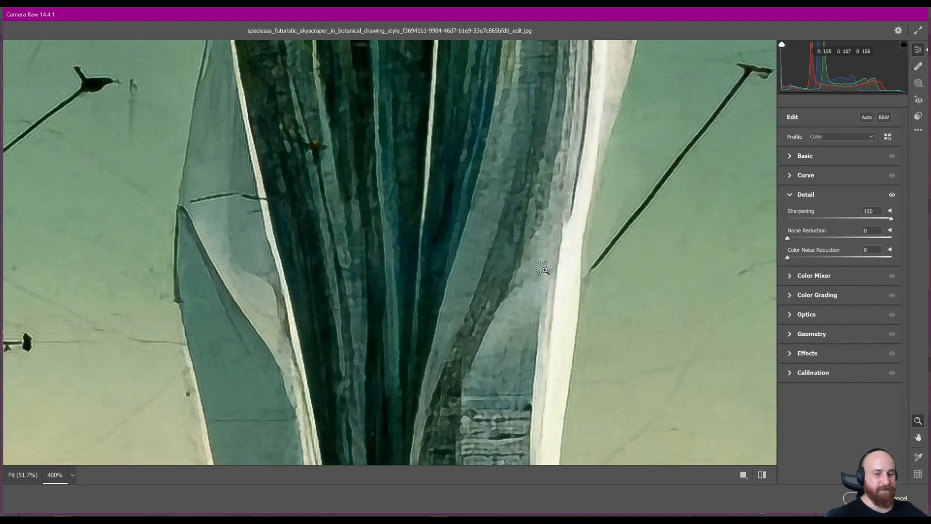
click(542, 269)
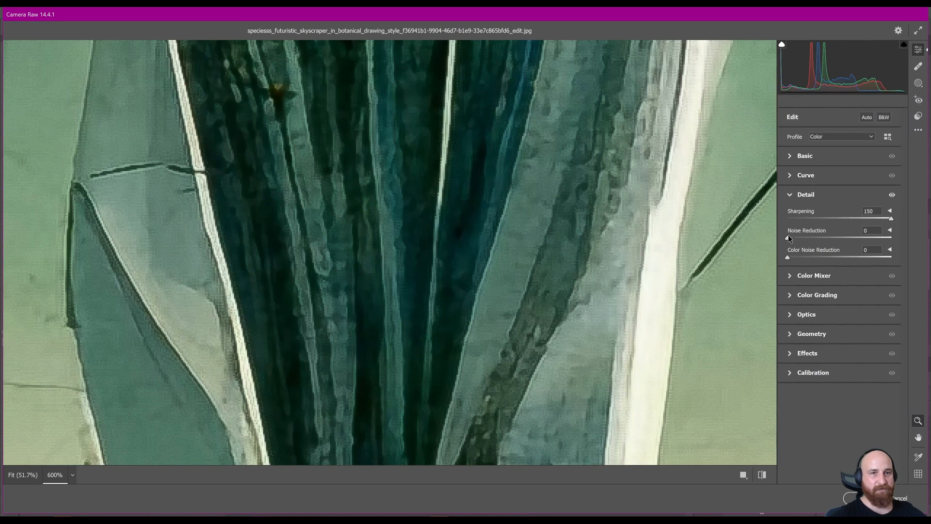
Balance Camera Raw at about 70 sharpening and 29 noise reduction and apply it.
drag(786, 236, 869, 237)
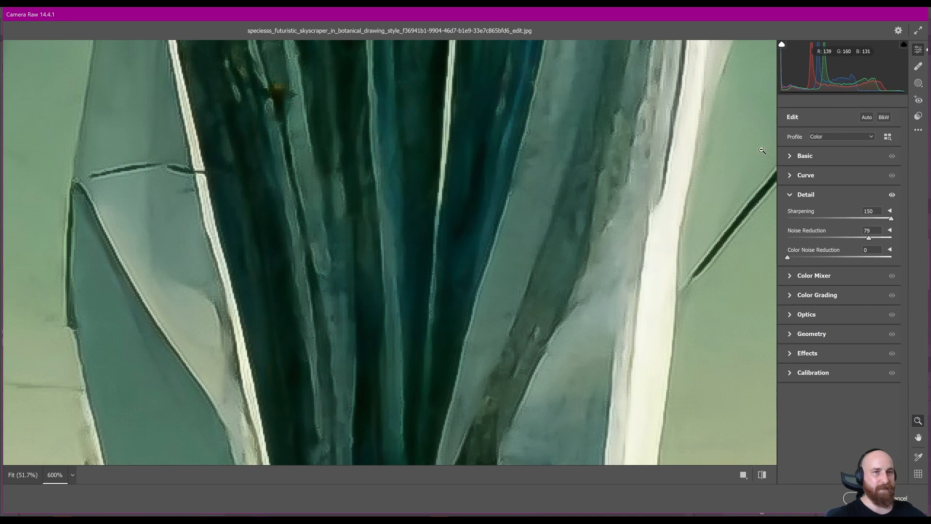
mouse_move(681, 253)
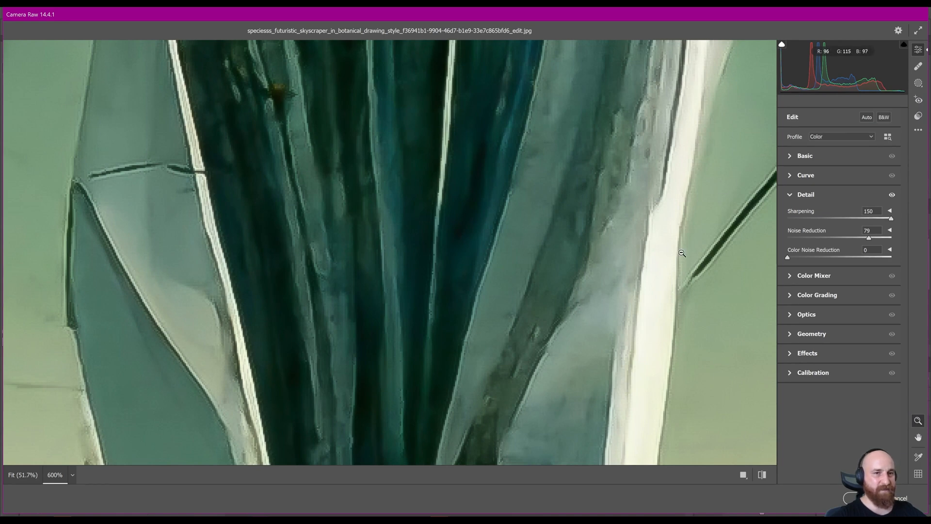
drag(884, 217, 873, 217)
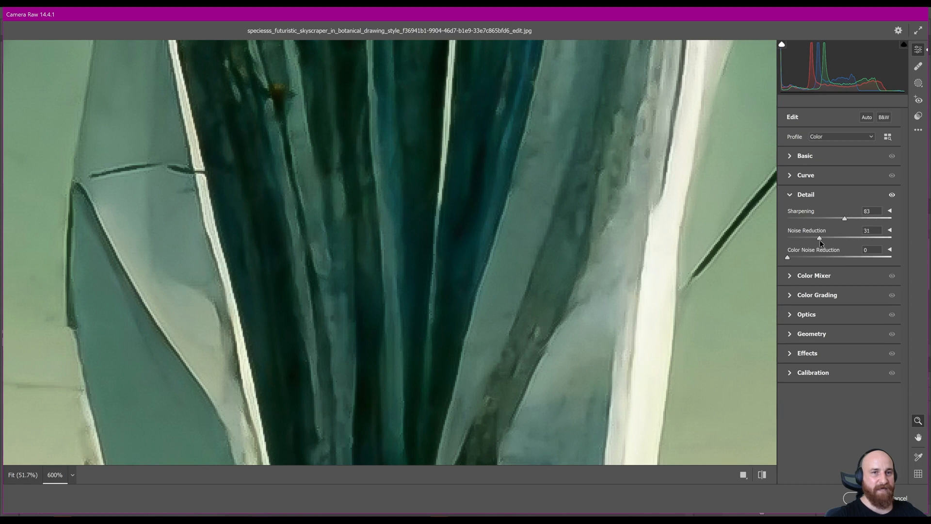
drag(844, 218, 836, 218)
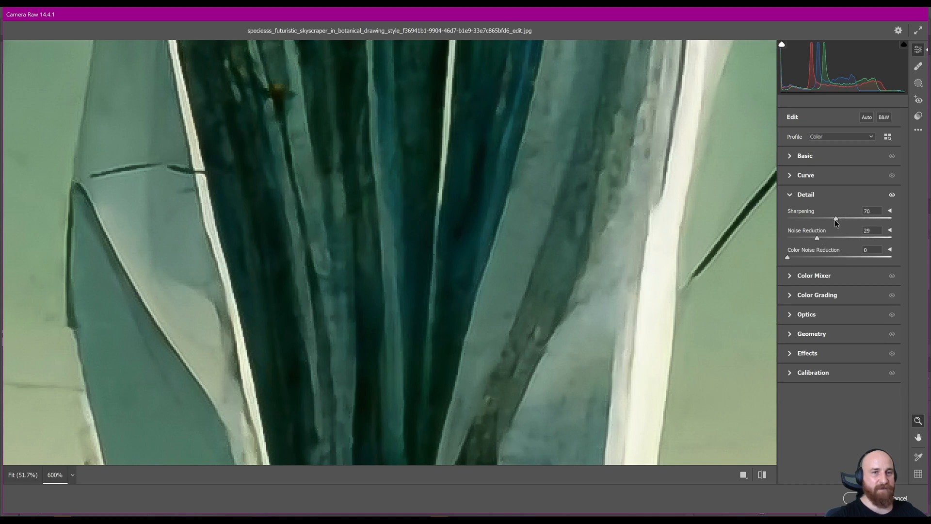
drag(817, 238, 811, 238)
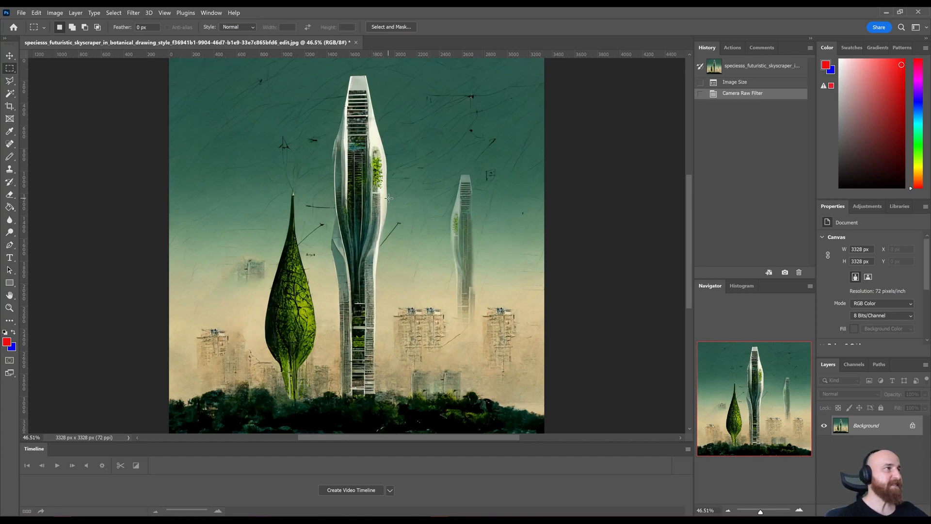
mouse_move(254, 60)
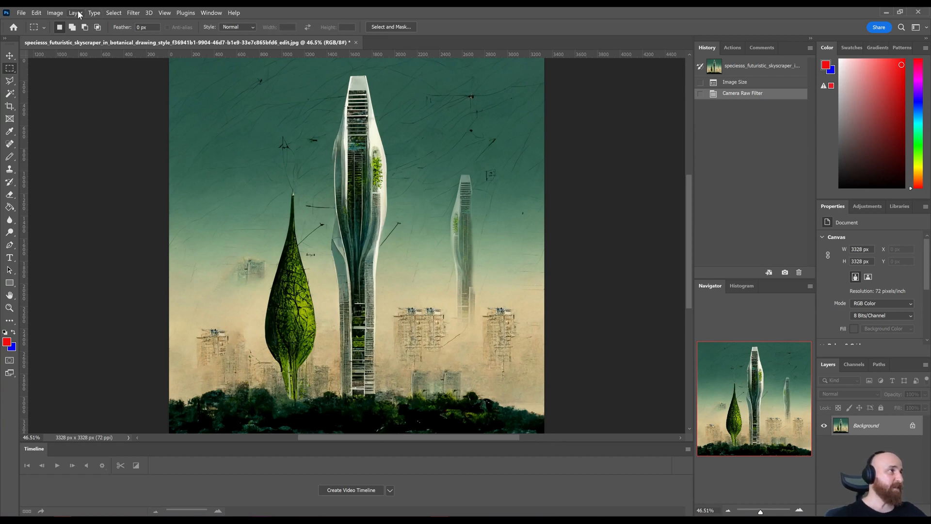
Bring up Image > Adjustments with Levels highlighted.
click(56, 13)
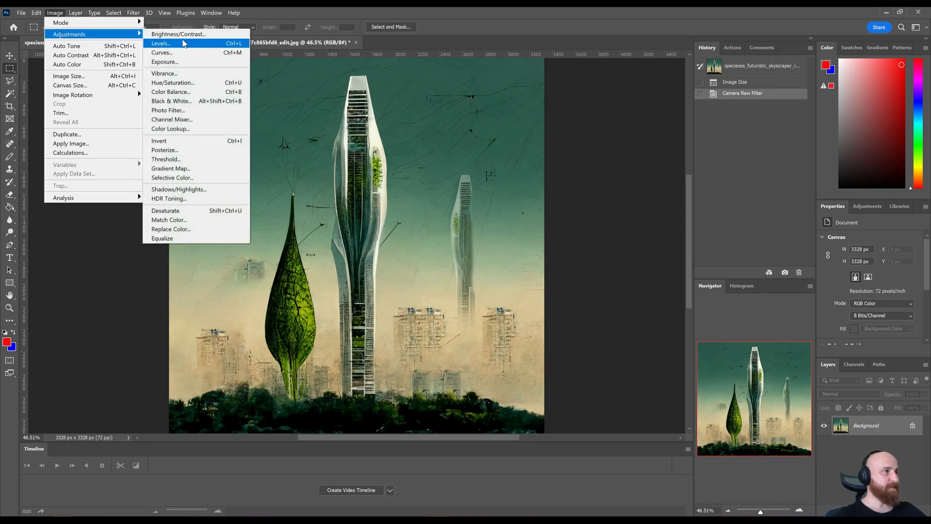
Apply an Auto Levels correction (midtones 1.37, white point 251) to the skyscraper.
click(161, 44)
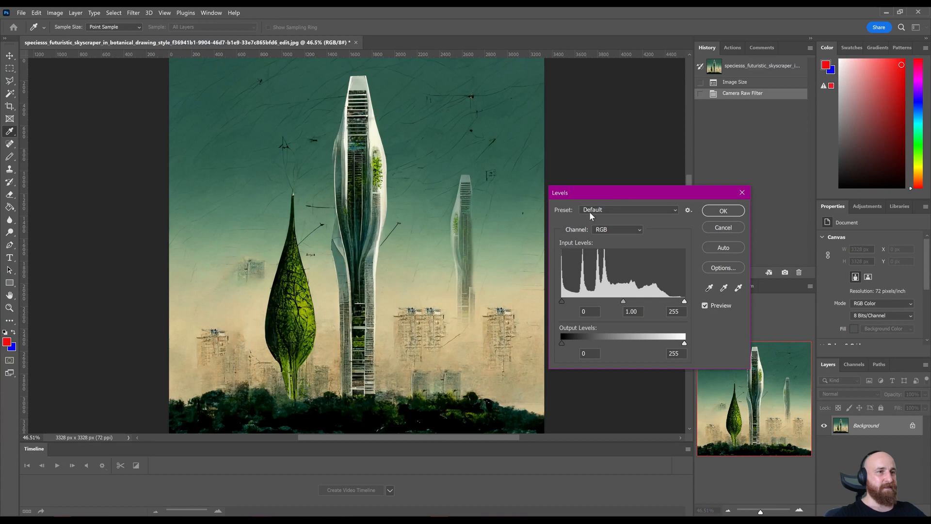
drag(649, 192, 543, 117)
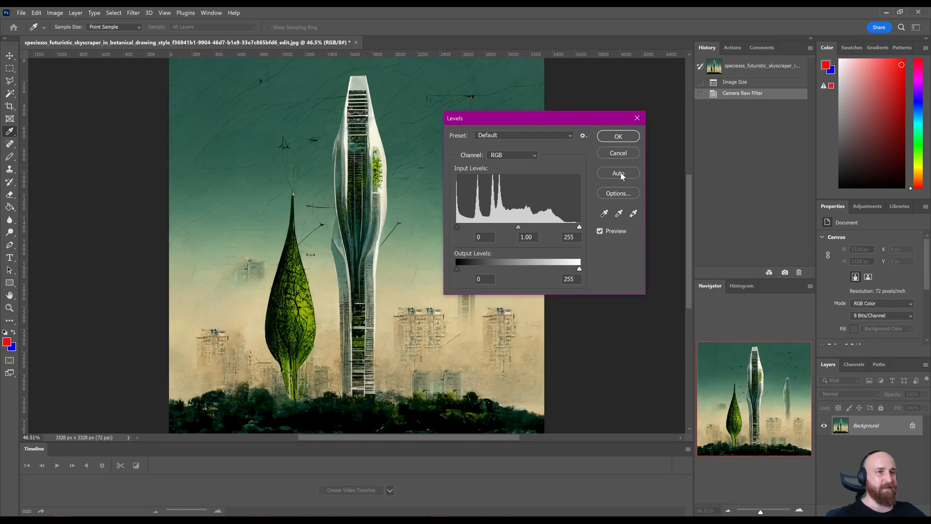
drag(517, 227, 504, 226)
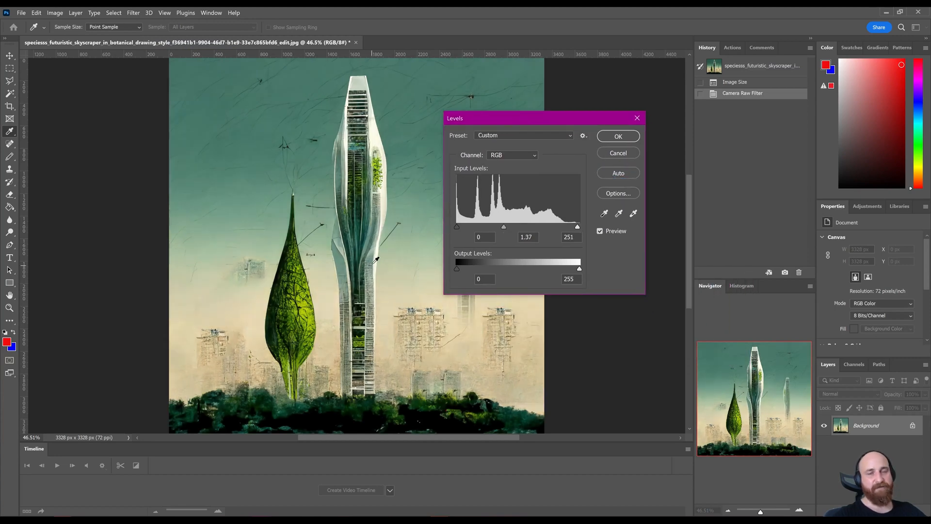
mouse_move(451, 196)
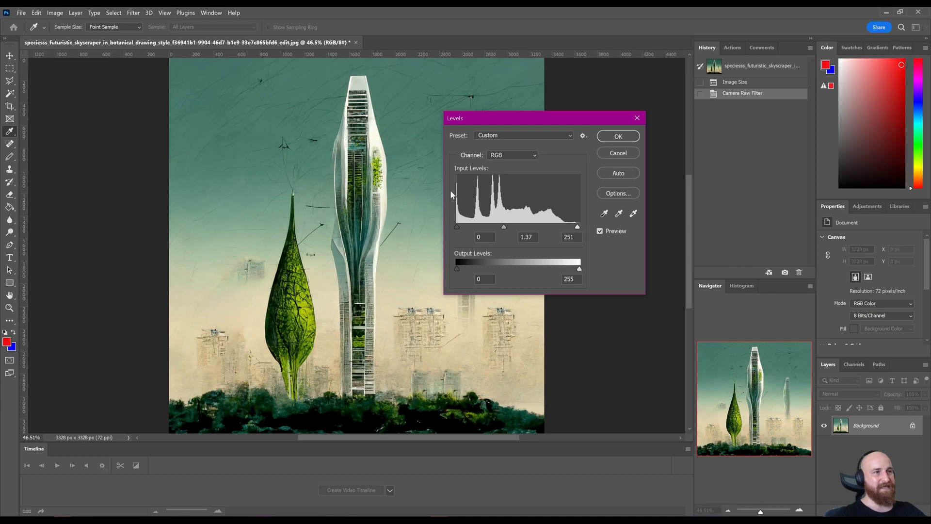
click(617, 136)
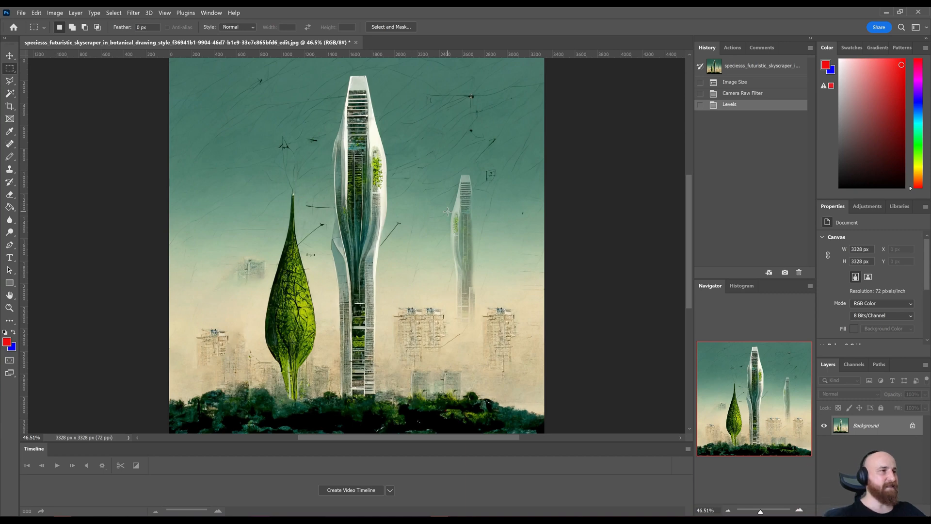
mouse_move(320, 262)
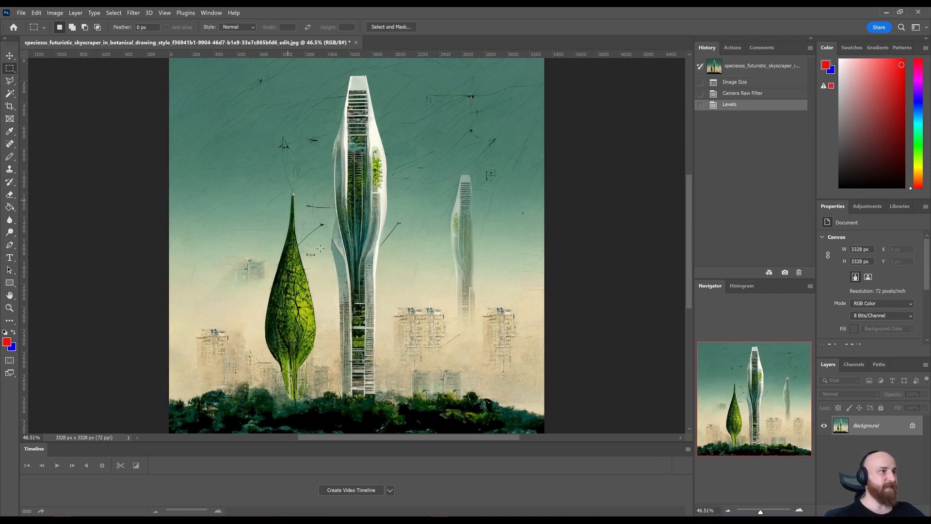
mouse_move(54, 13)
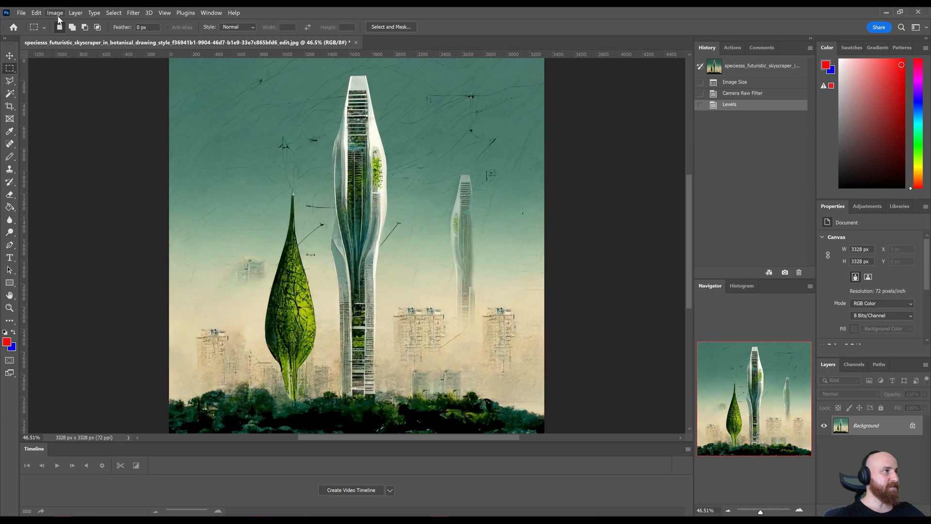
Apply Auto Color then Auto Tone, cooling the green sky to blue-grey.
click(56, 13)
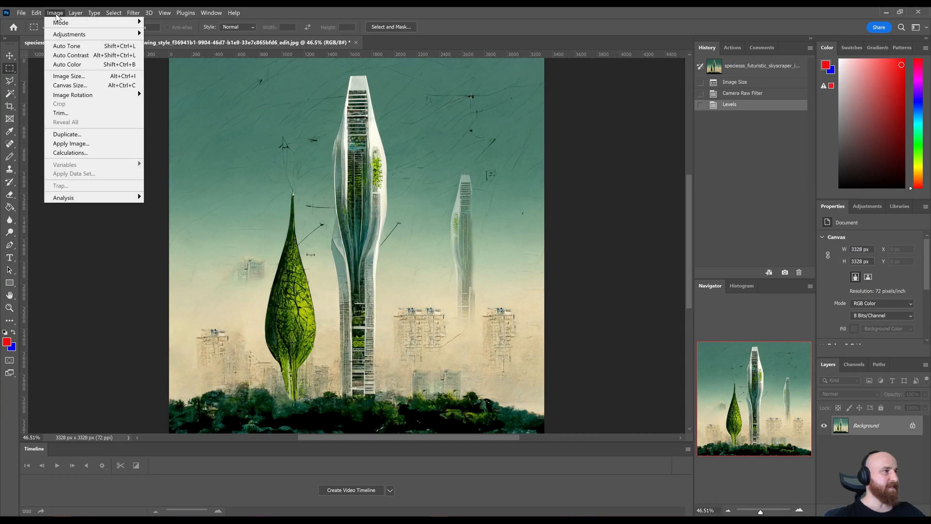
mouse_move(70, 33)
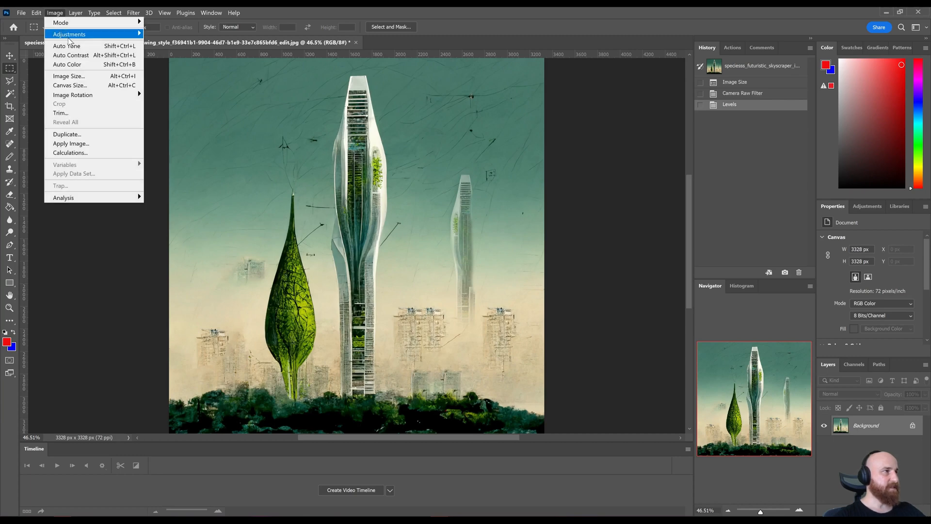
mouse_move(86, 66)
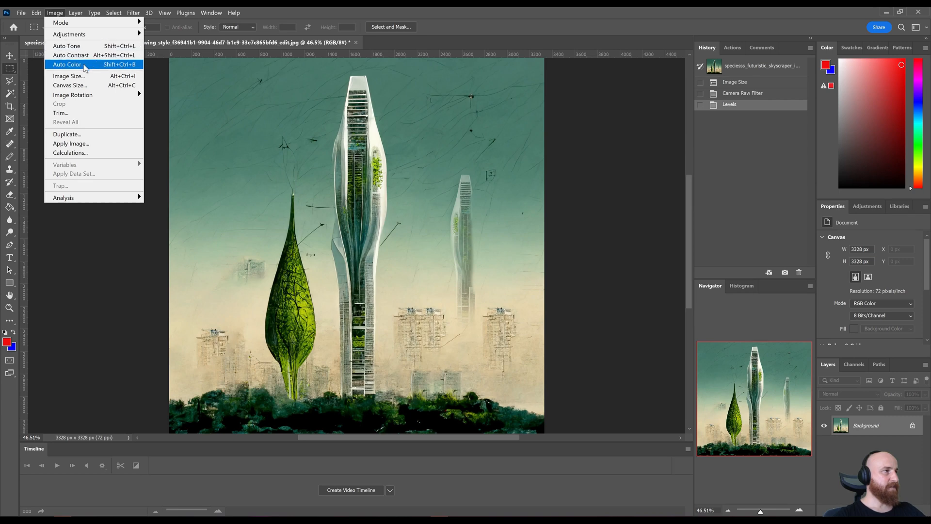
click(70, 64)
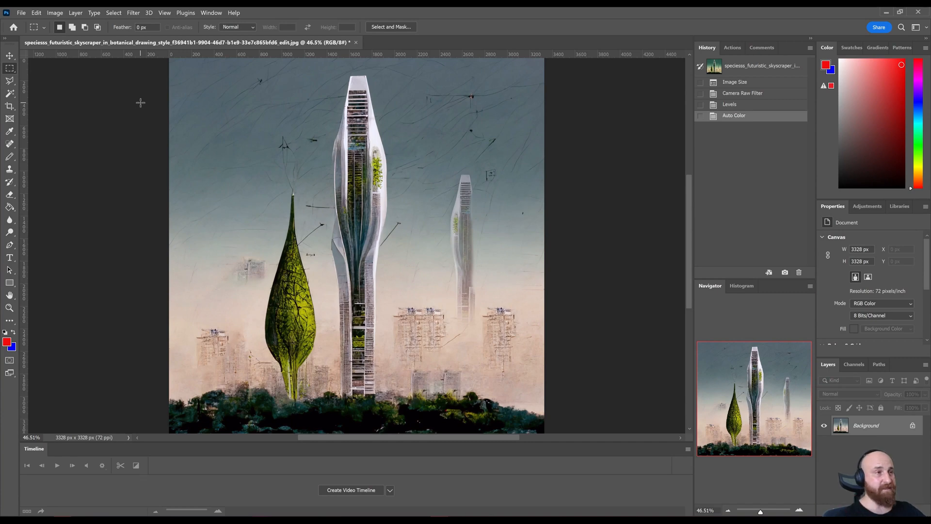
click(55, 12)
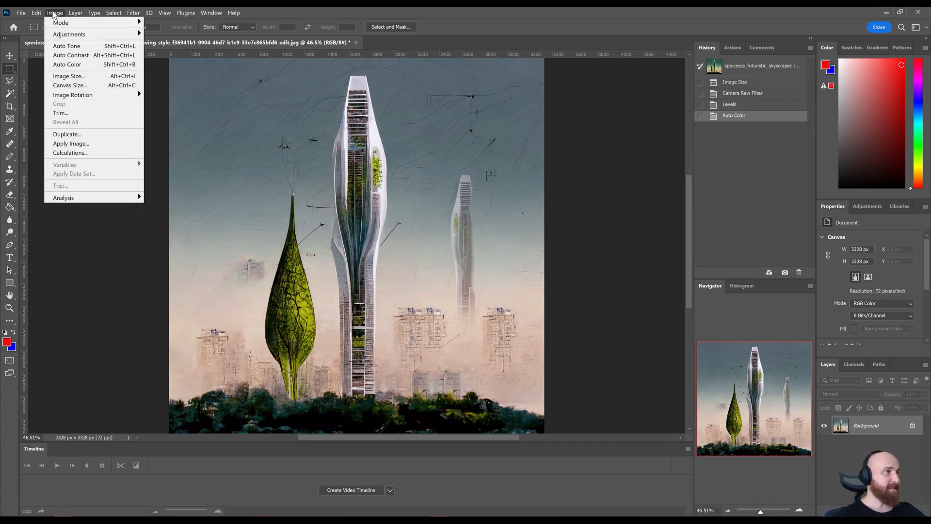
click(64, 57)
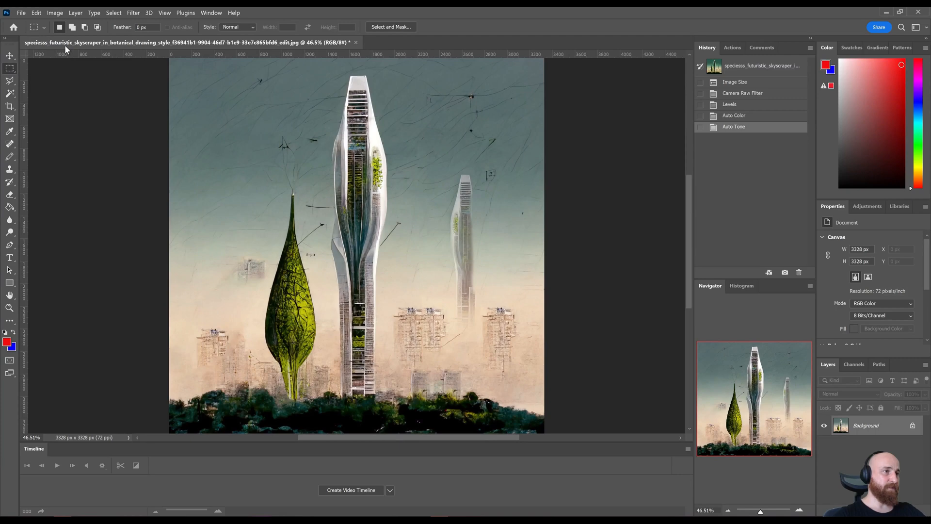
mouse_move(506, 278)
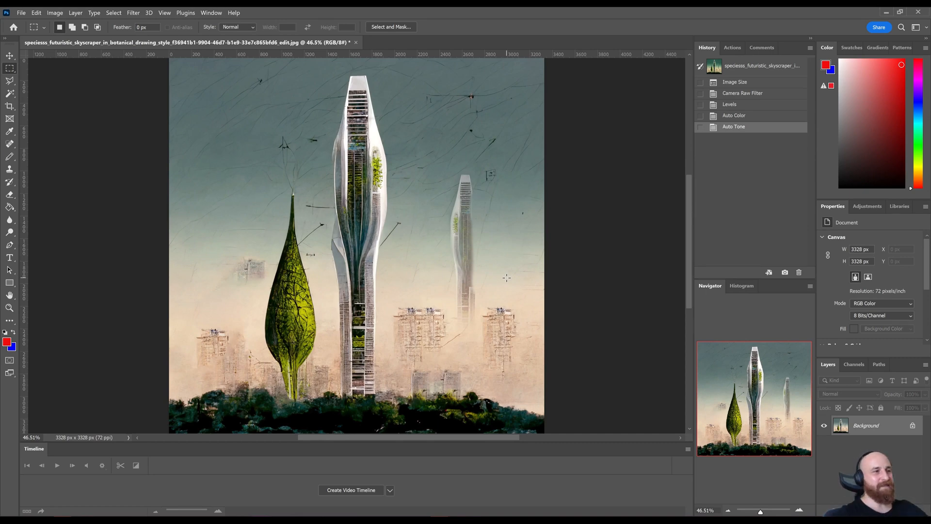
mouse_move(744, 135)
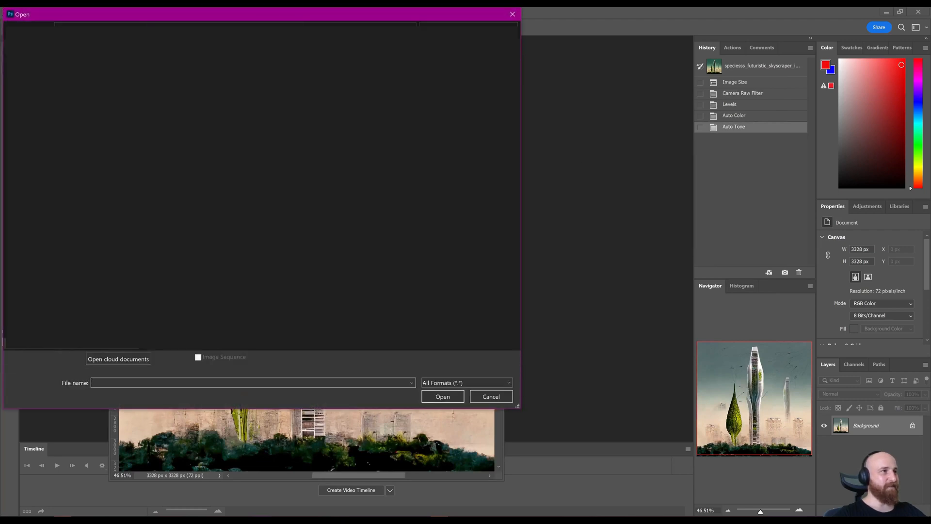
Reopen the original 1664 px image beside the corrected 3328 px version.
click(491, 396)
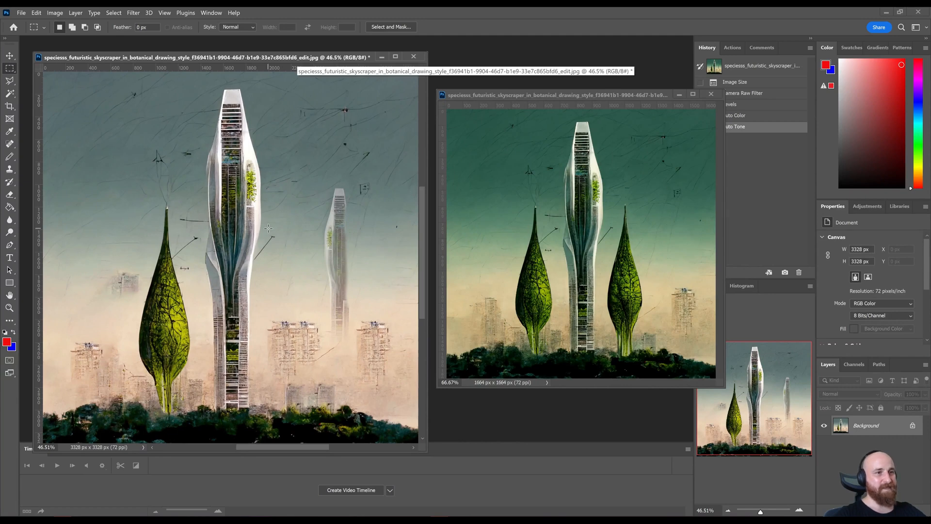
mouse_move(294, 245)
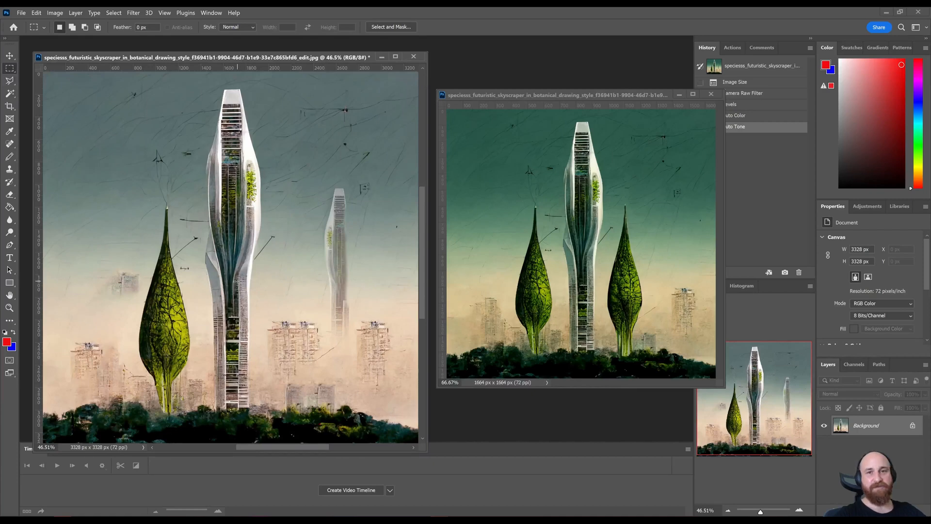
mouse_move(365, 275)
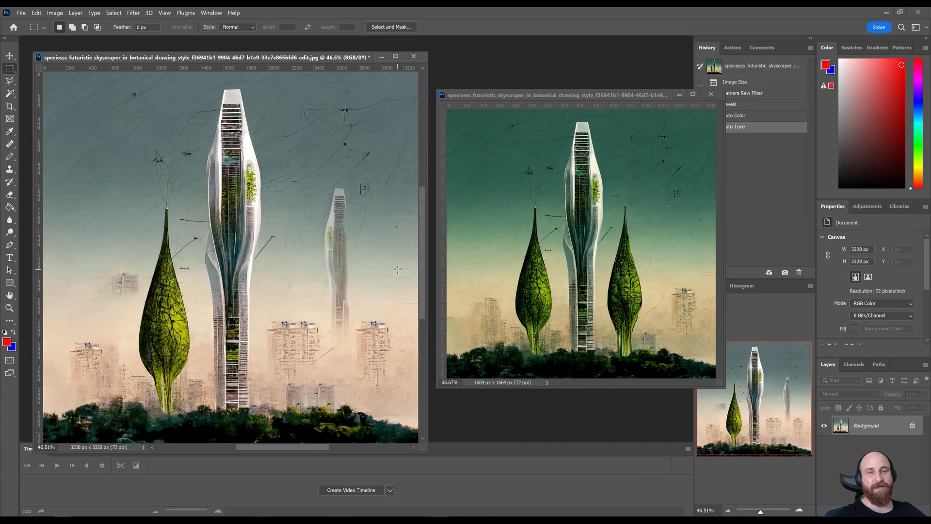
mouse_move(406, 249)
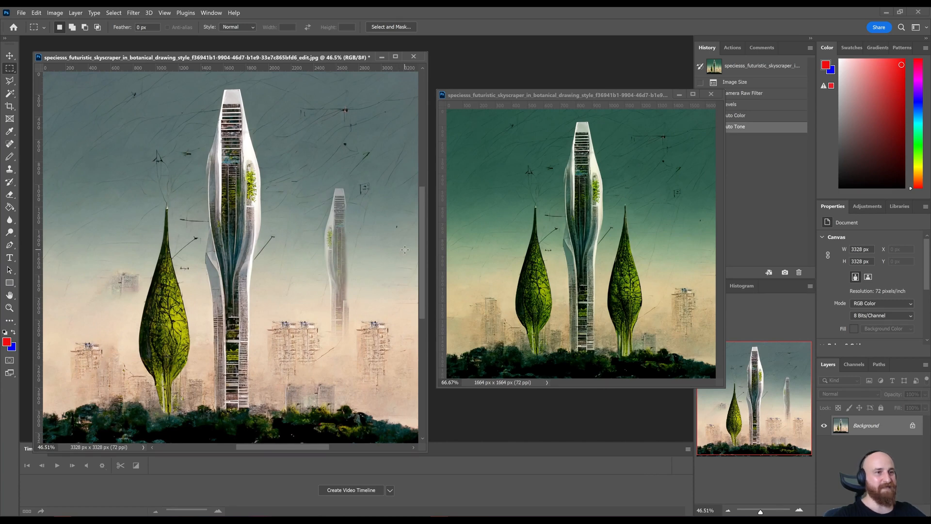